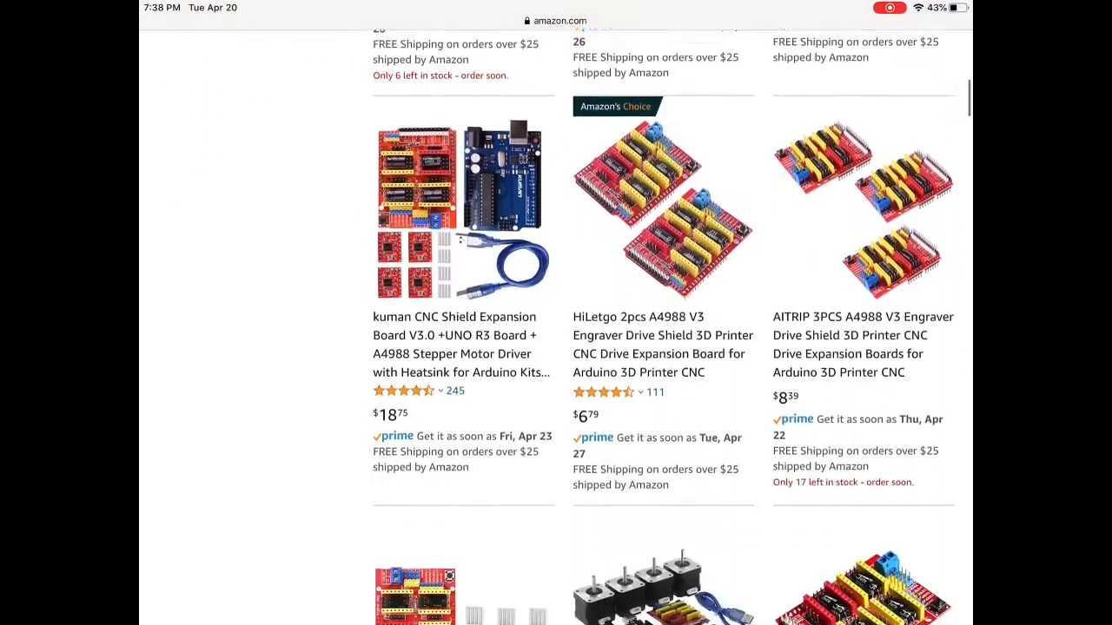
Scroll through the Amazon listings of CNC shield boards and A4988 driver modules
scroll(down, 3)
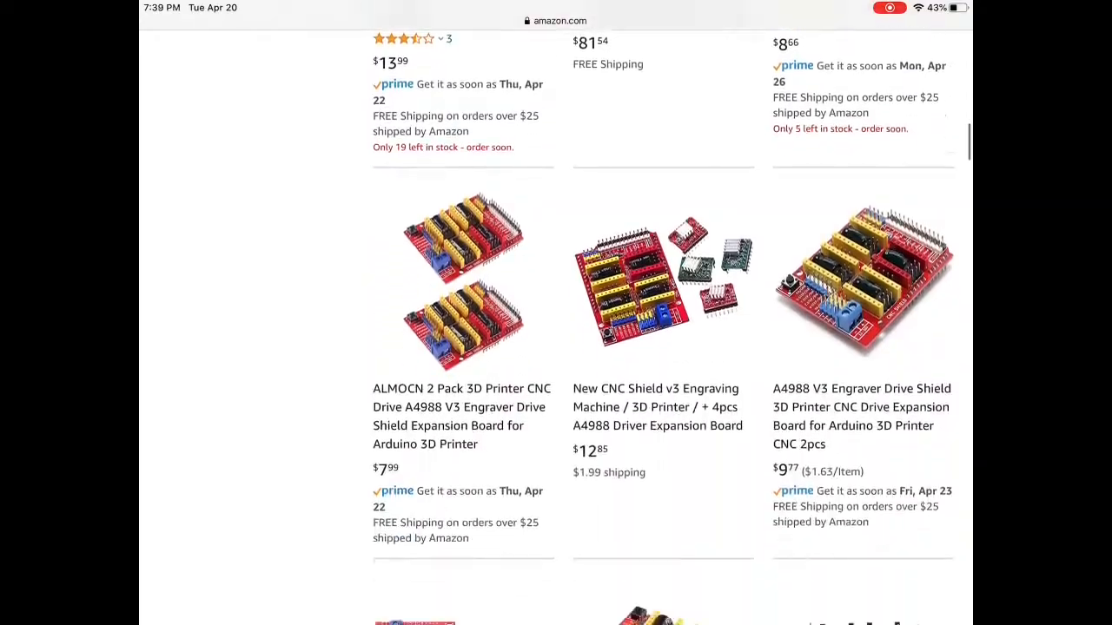
scroll(down, 3)
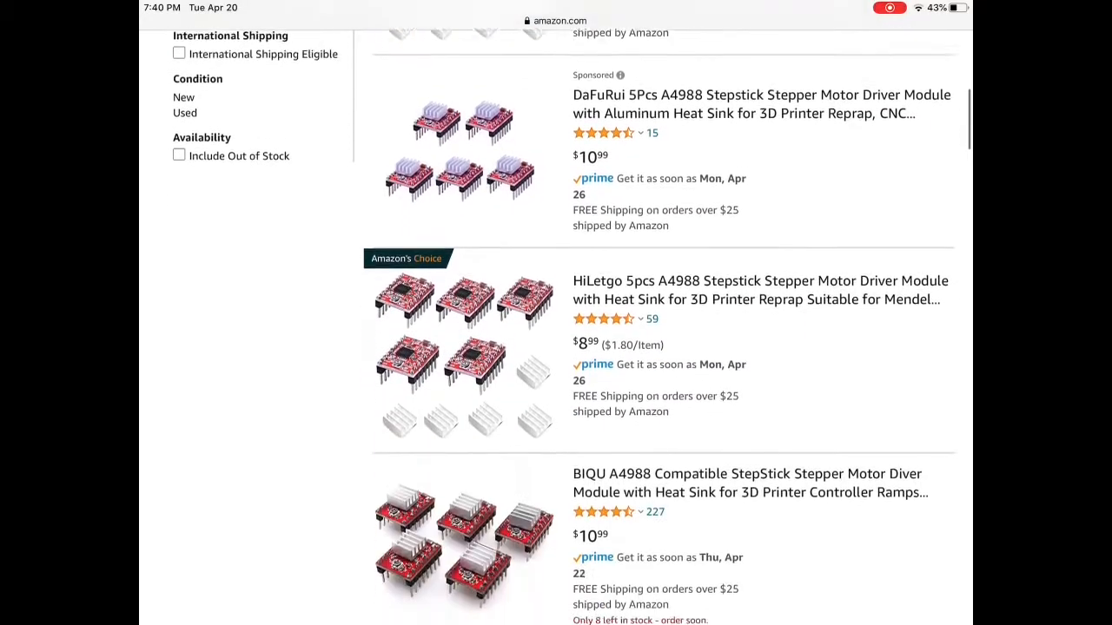
scroll(down, 3)
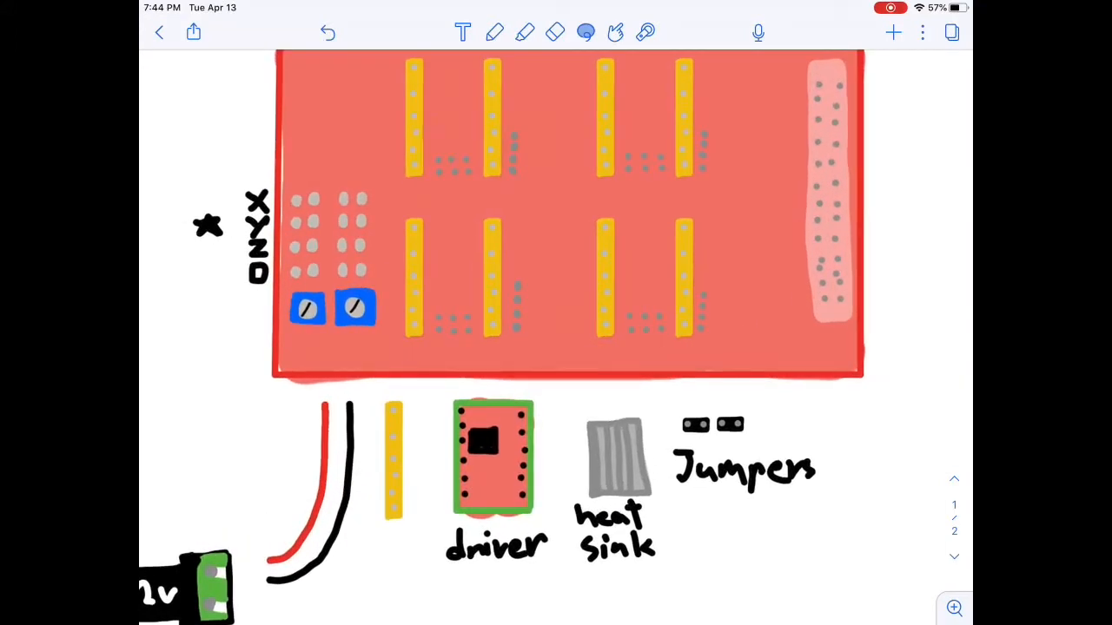
Place a jumper on the shield's pin header, then pick the pen and ink colour for the power leads
drag(187, 212, 379, 217)
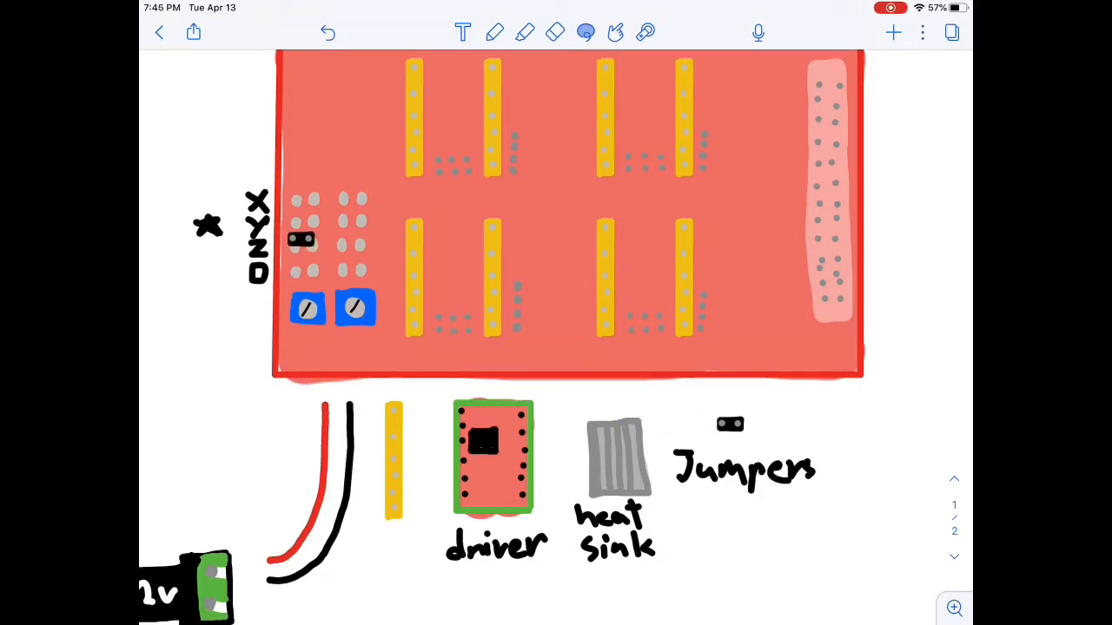
drag(302, 240, 306, 222)
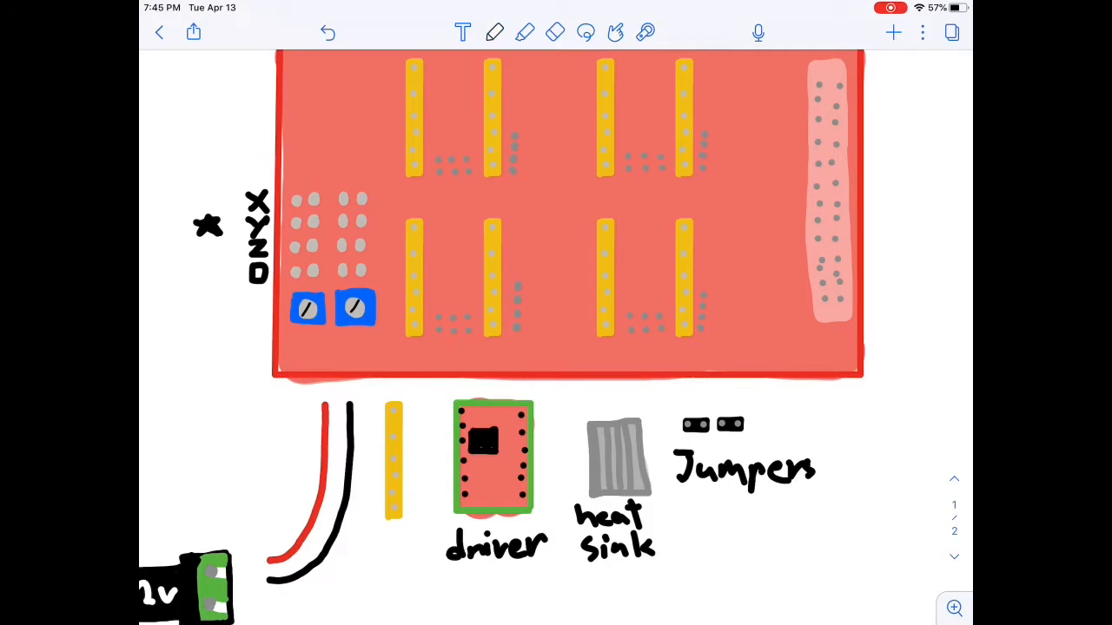
click(494, 31)
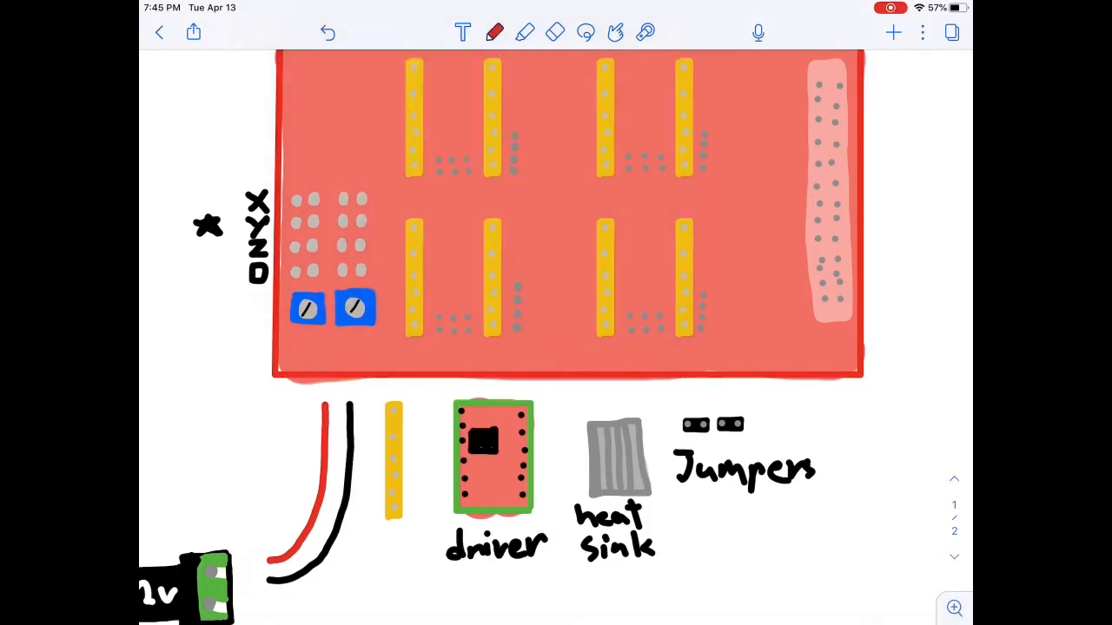
click(493, 32)
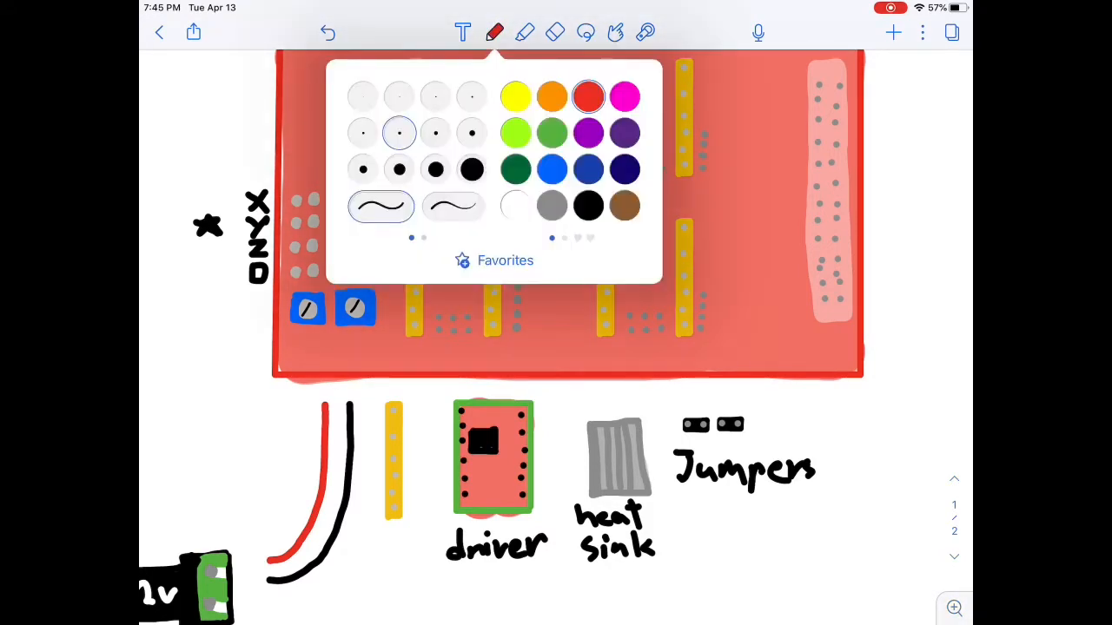
click(494, 31)
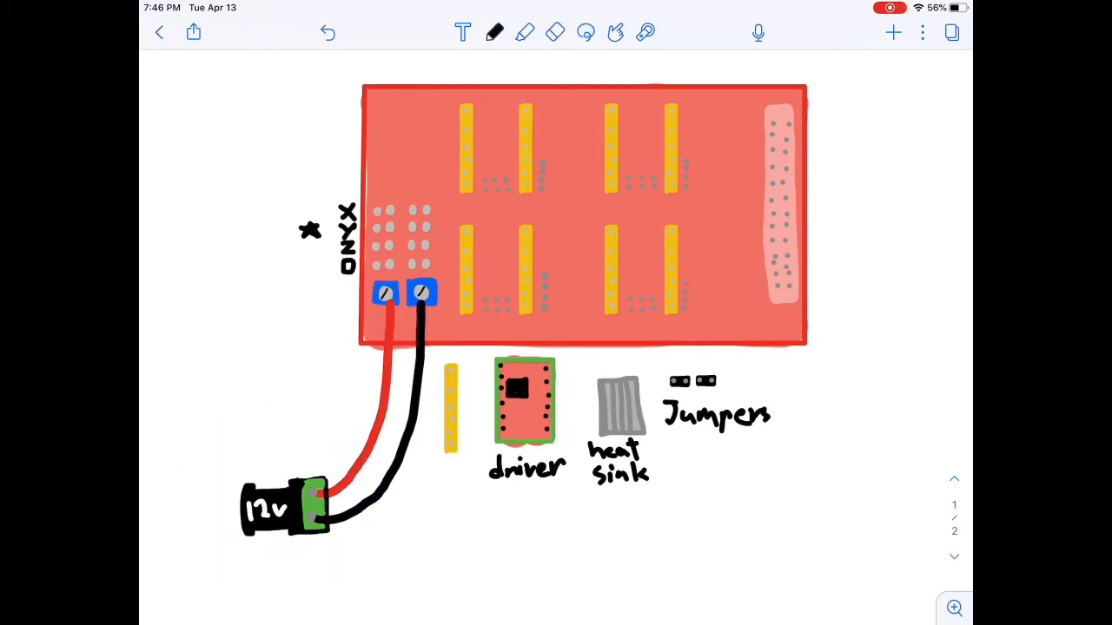
Sketch the wall adapter's leads left of the shield and label it 'wall'
drag(204, 292, 203, 448)
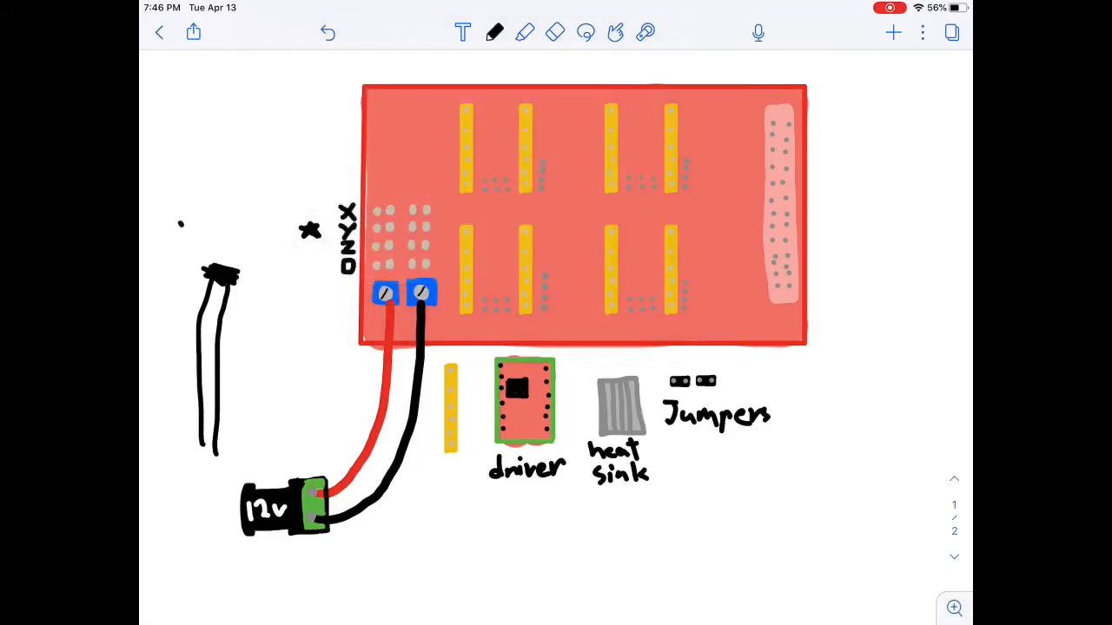
text(wall)
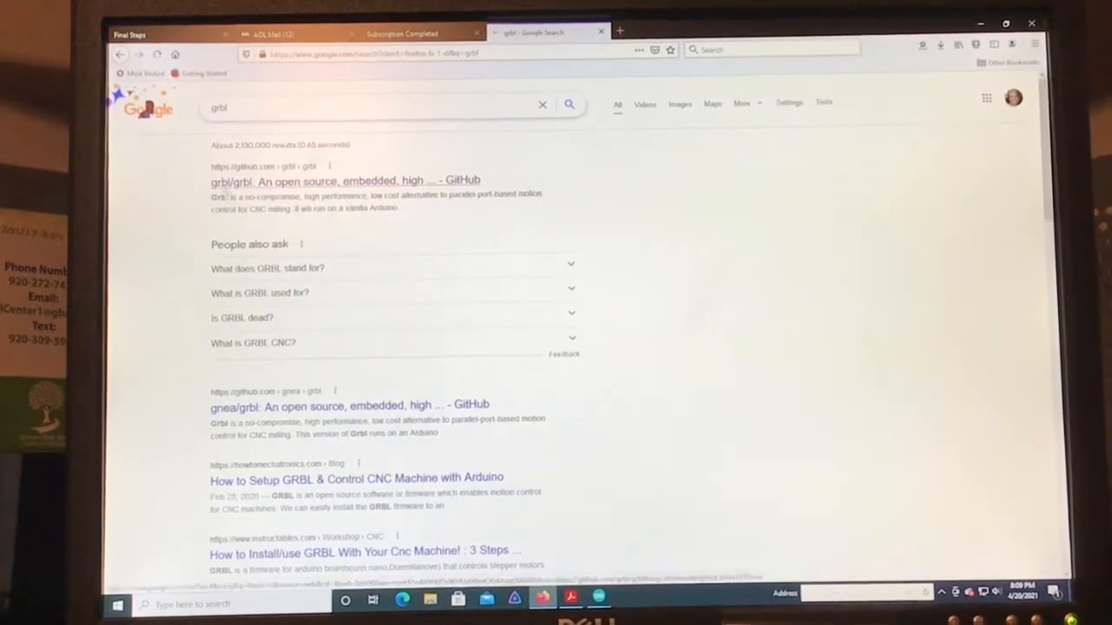
Download grbl-master.zip from the grbl GitHub repository and open the grbl folder inside it
click(344, 181)
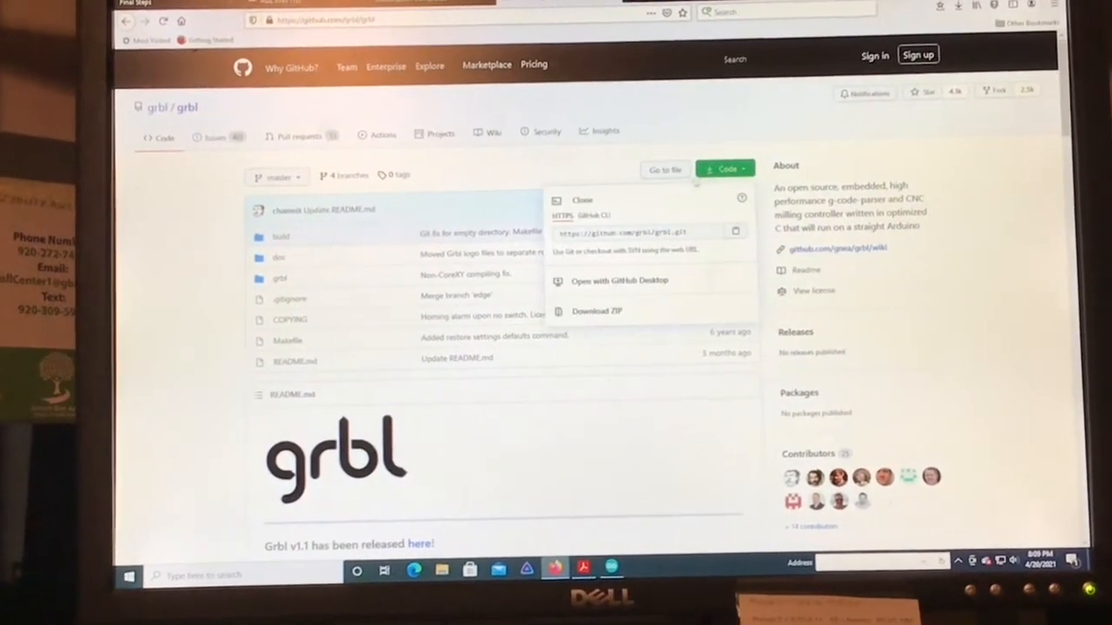
click(597, 311)
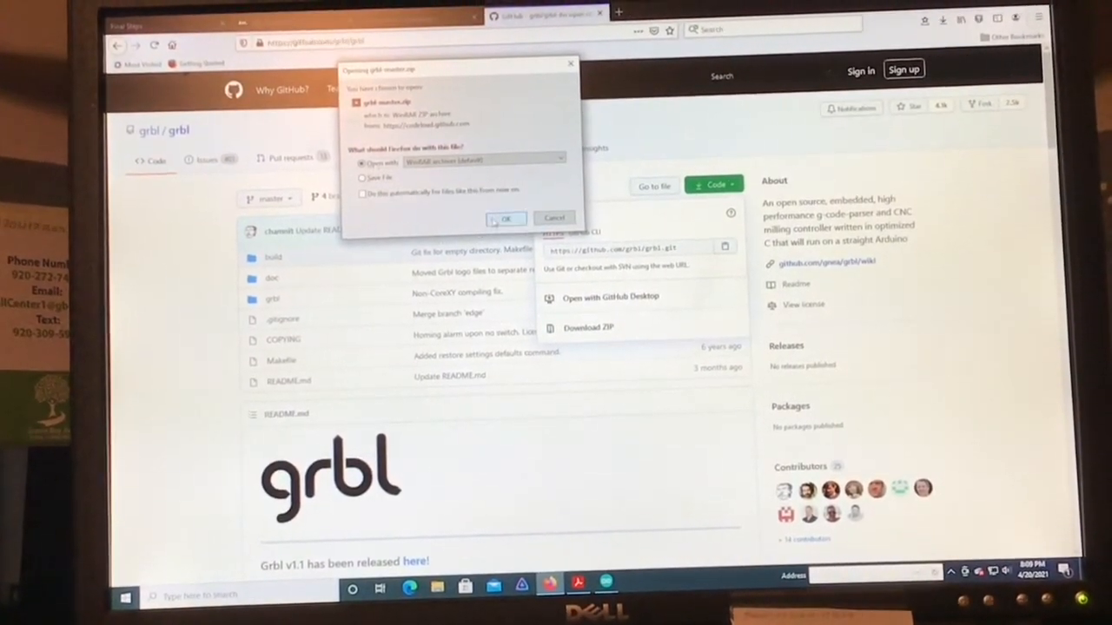
click(506, 219)
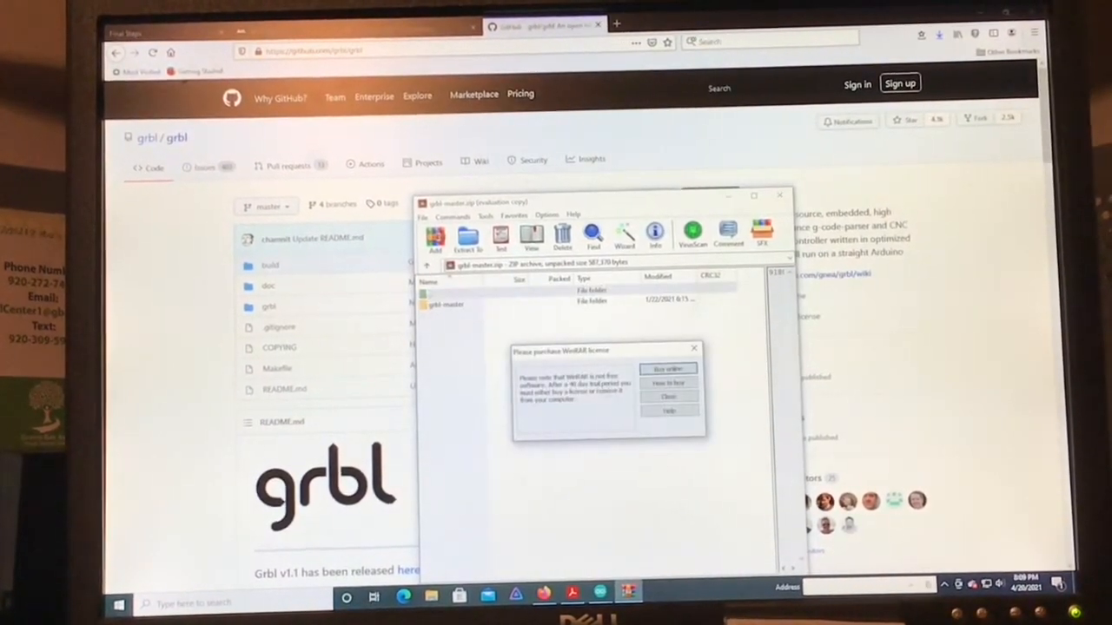
click(669, 396)
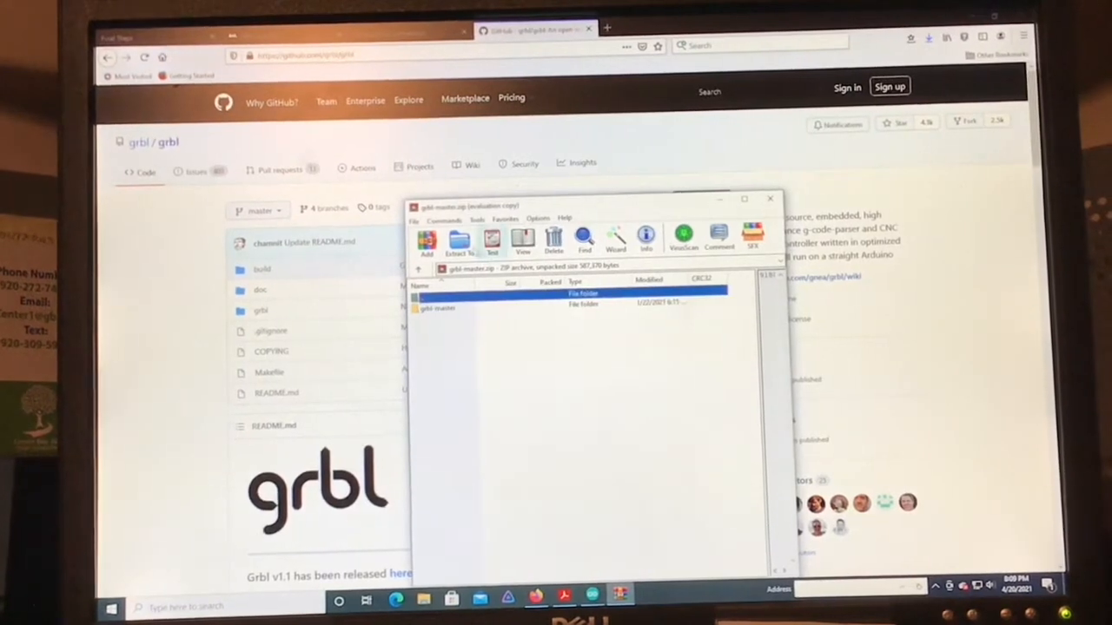
click(458, 237)
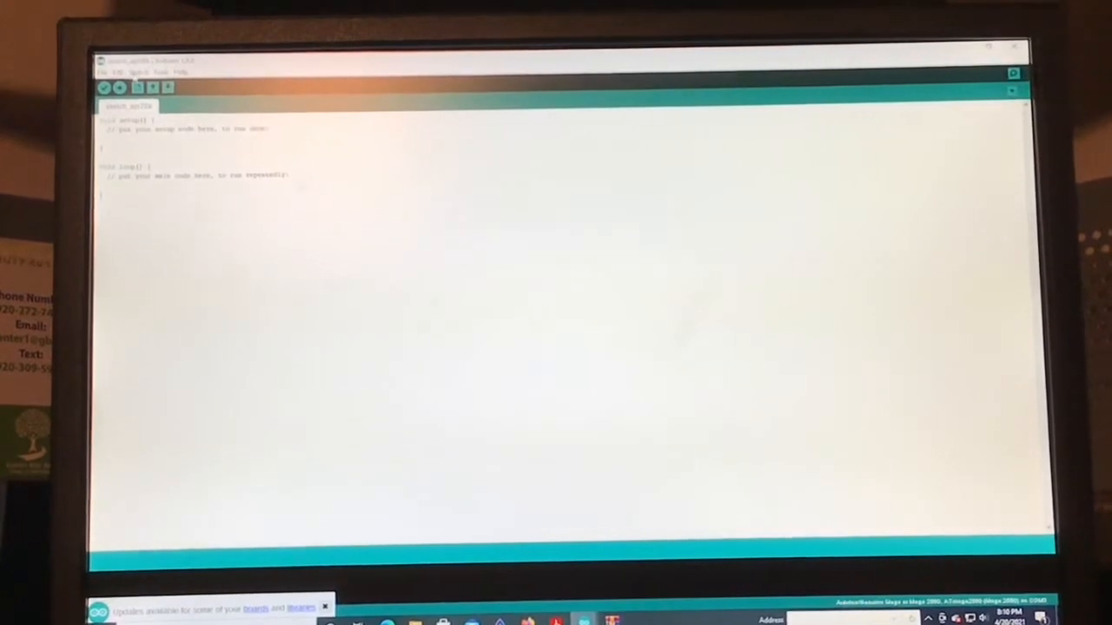
Add the grbl folder as a .ZIP library and upload the grblUpload sketch to the board
click(148, 68)
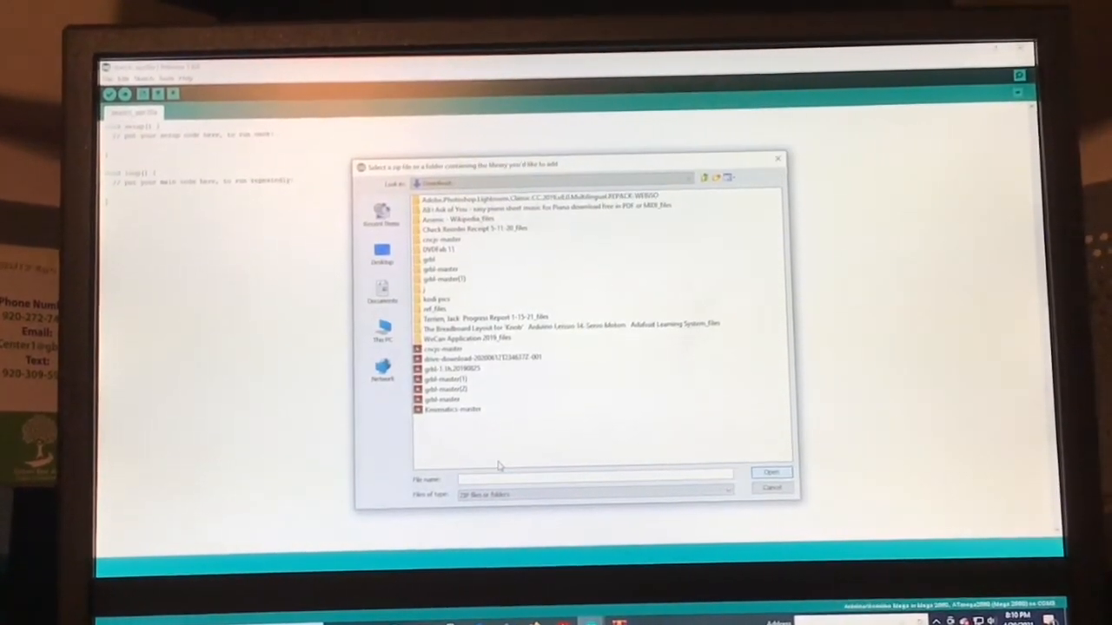
text(grbl)
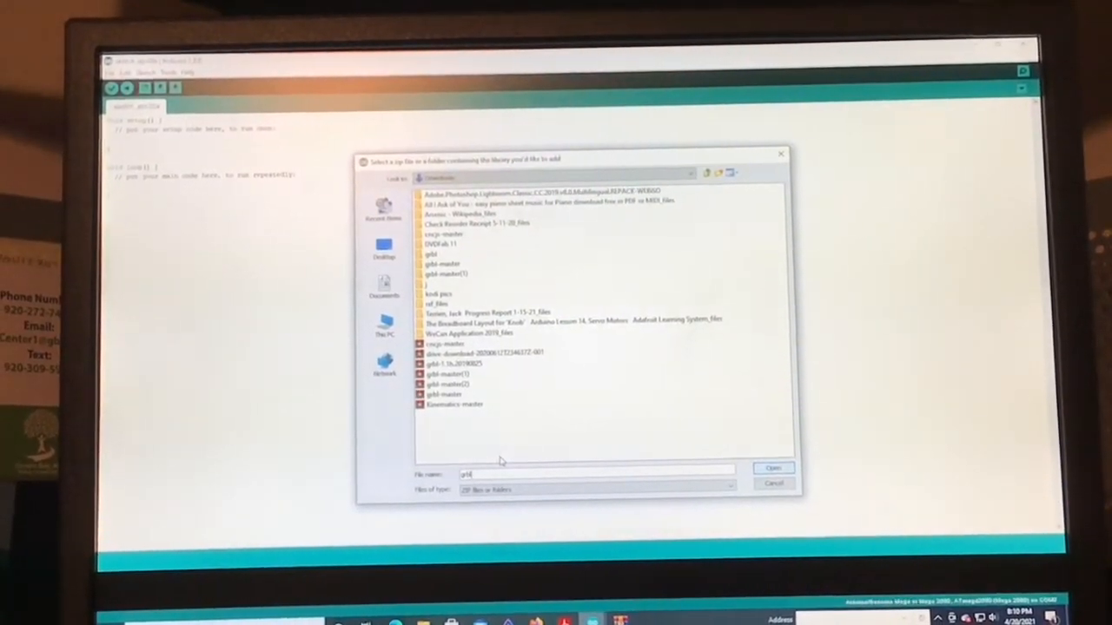
click(772, 468)
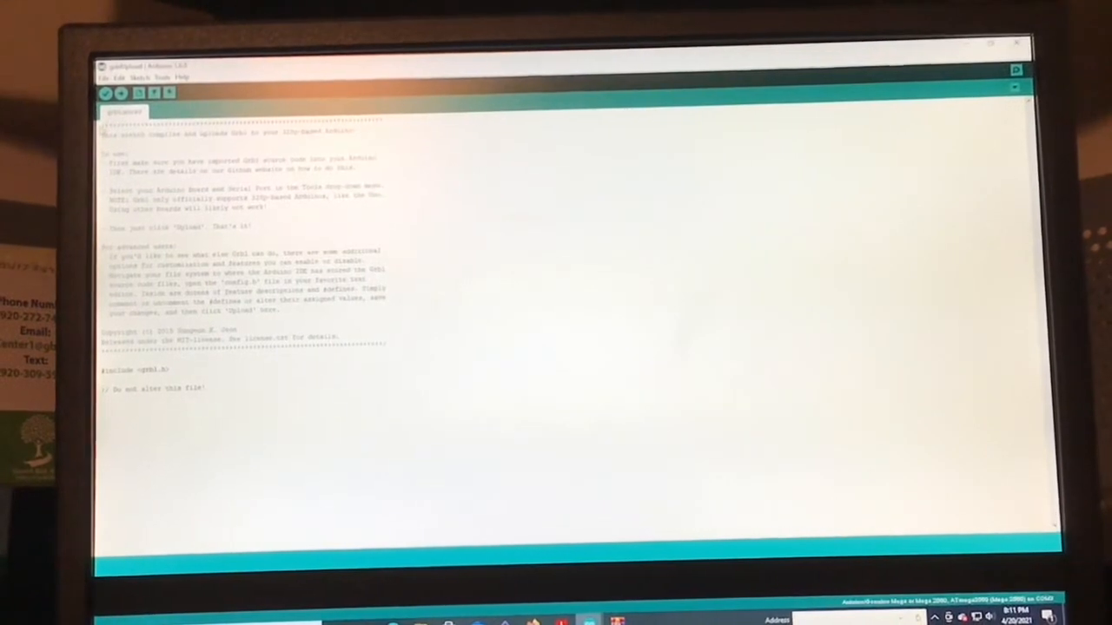
key(ctrl+a)
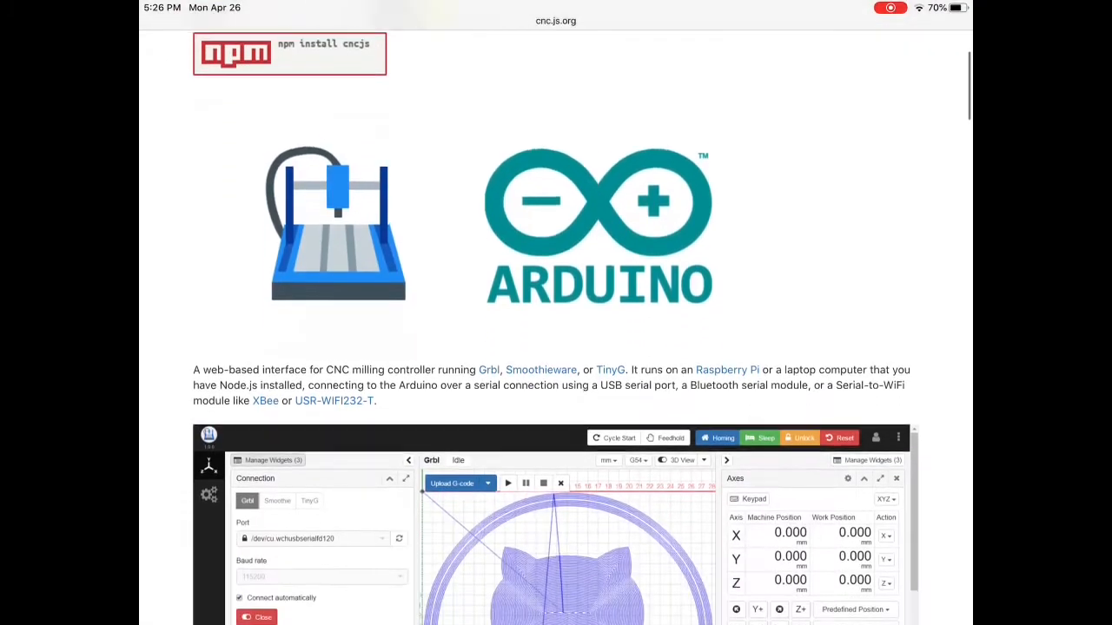
scroll(down, 3)
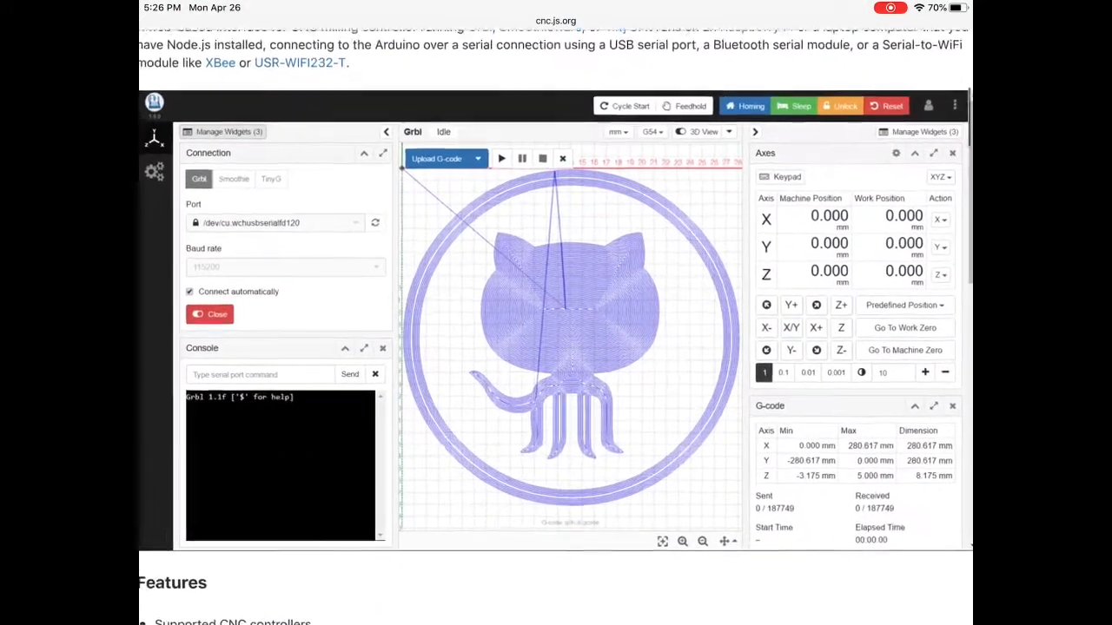
scroll(down, 3)
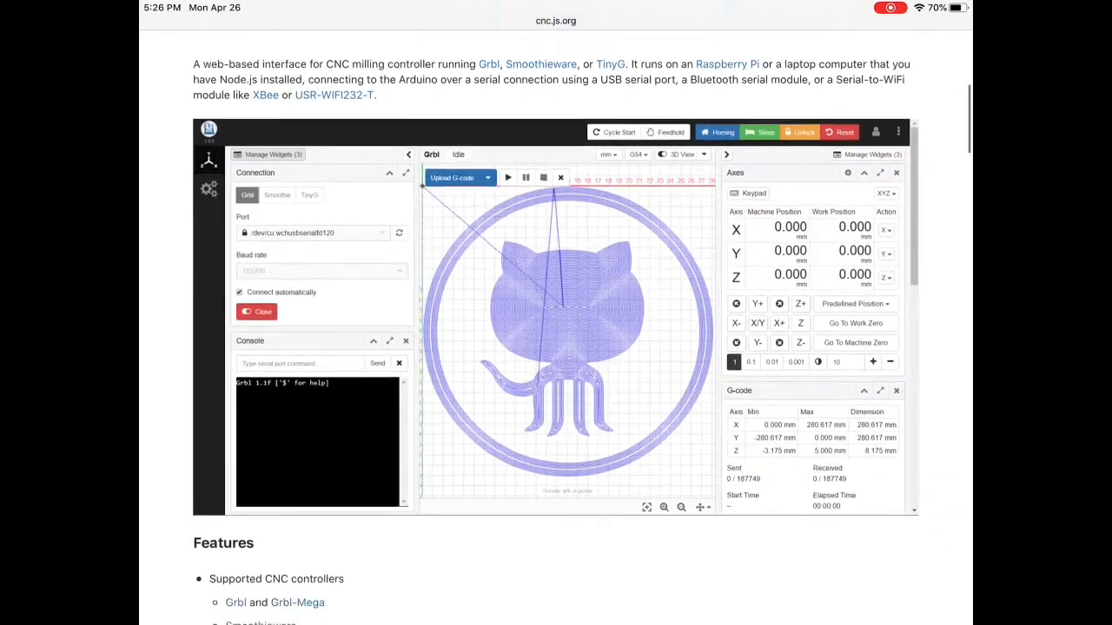
scroll(down, 3)
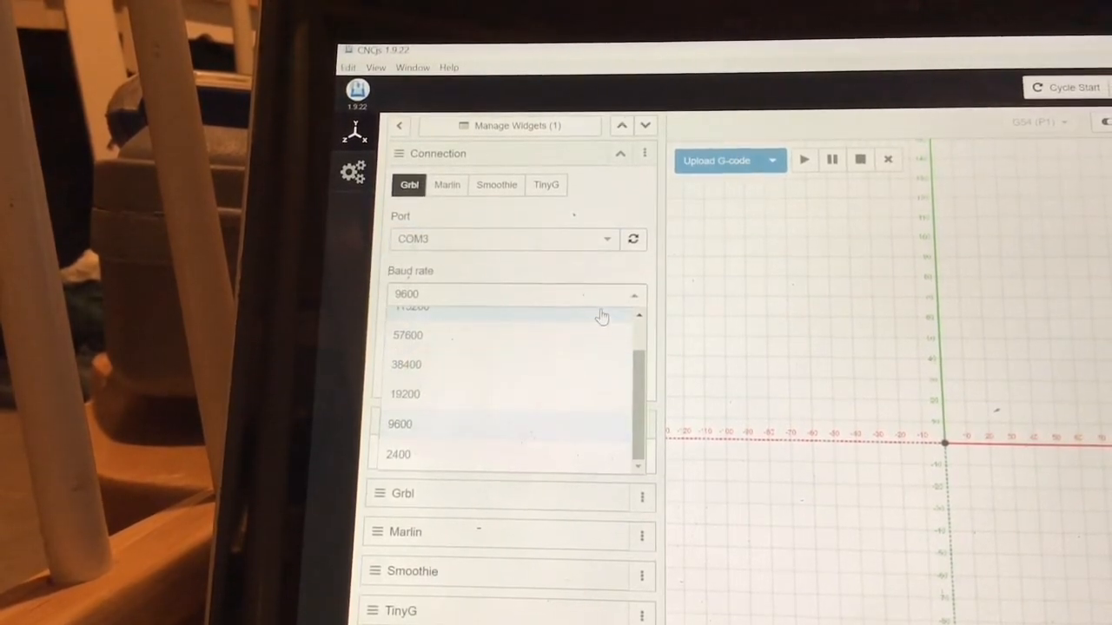
Set the baud rate to 115200 and open the serial connection to the Arduino on COM3
click(413, 306)
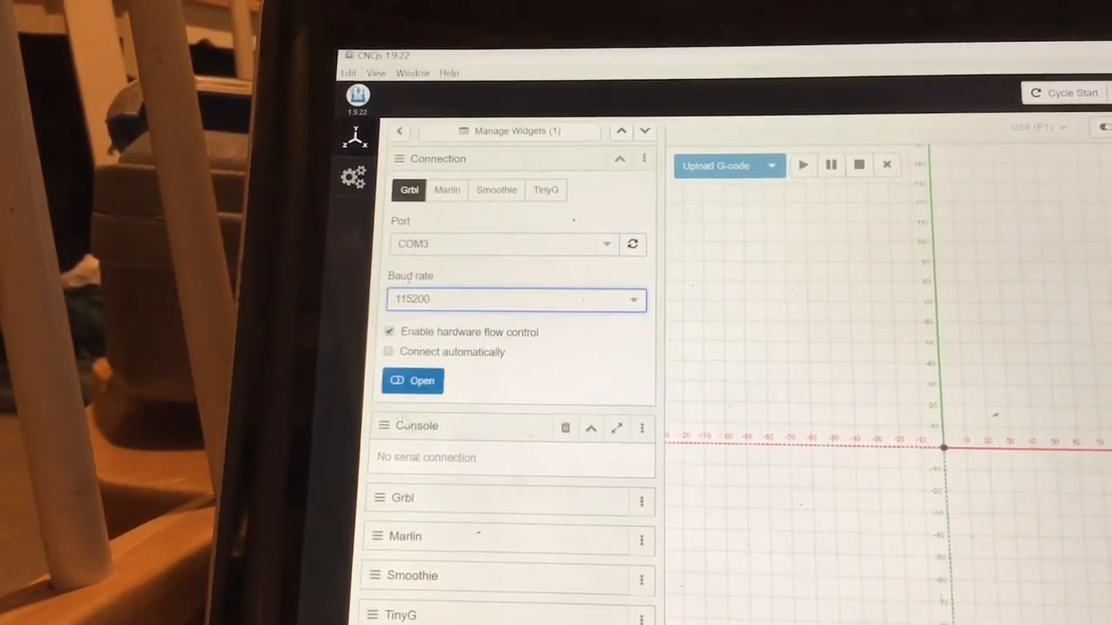
click(413, 381)
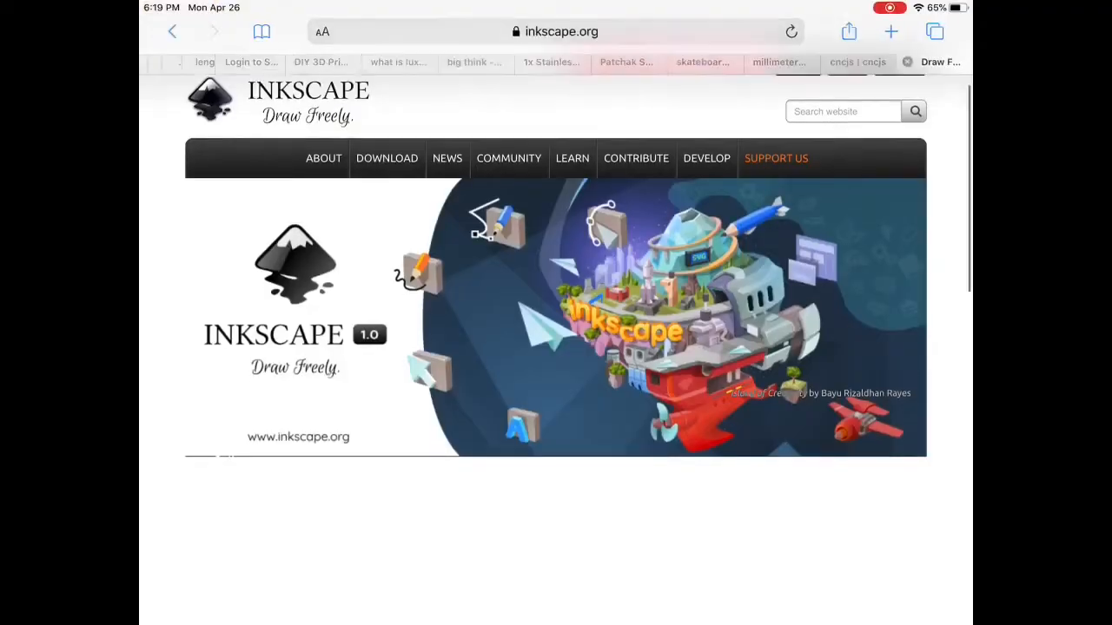
Scroll down the Inkscape website's home page
scroll(down, 3)
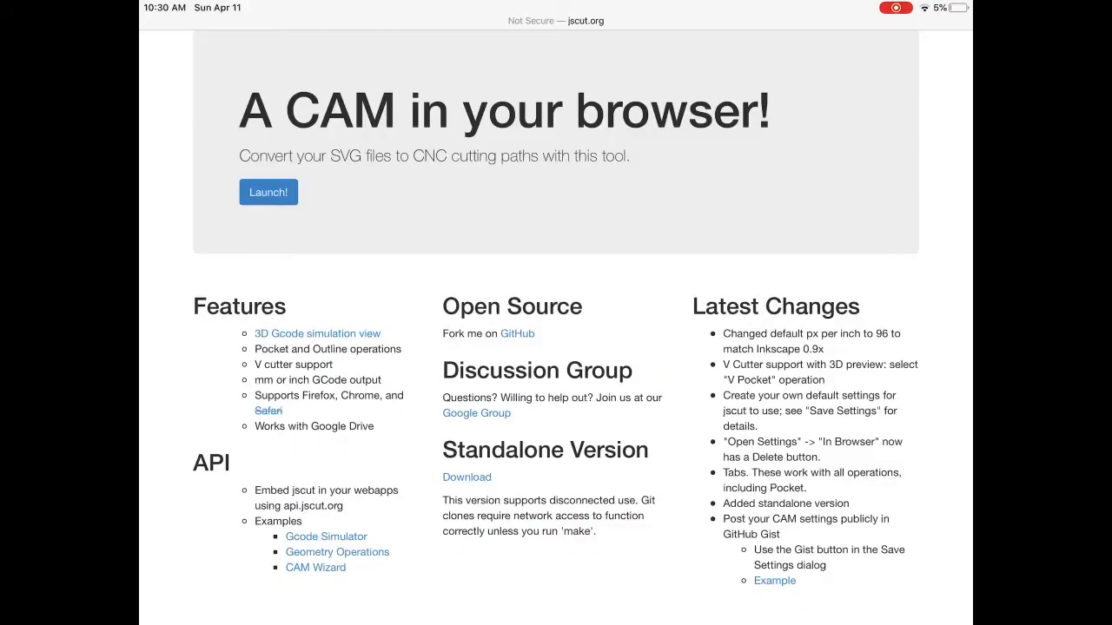
Bring up the jscut.org SVG-to-CNC CAM page in Safari
click(268, 191)
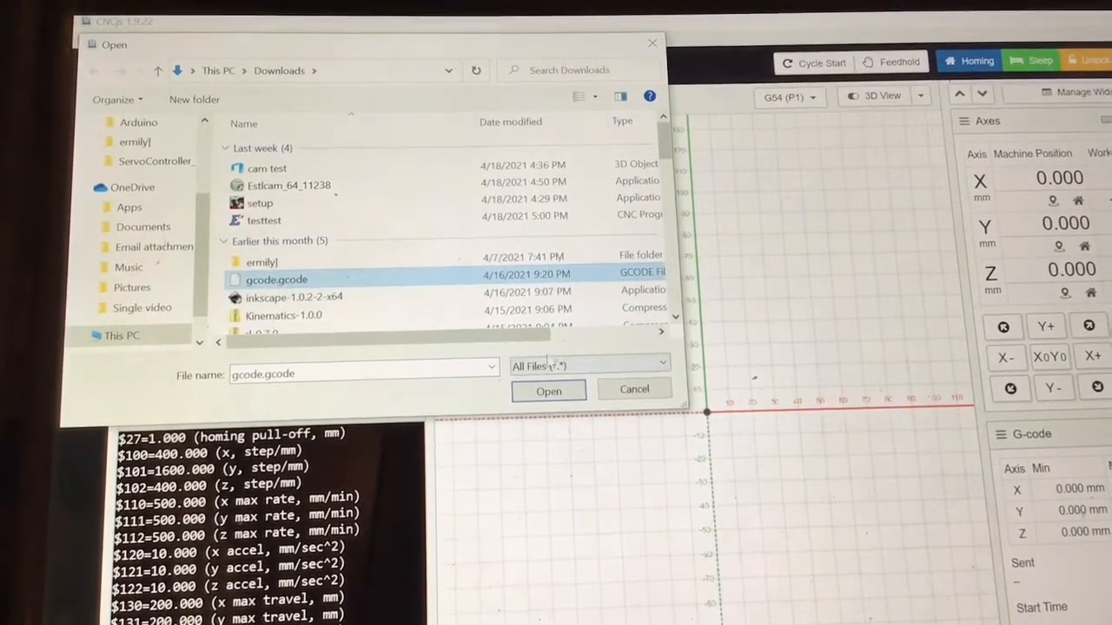
Load gcode.gcode from Downloads so its letter-H toolpath shows in the visualizer
click(549, 389)
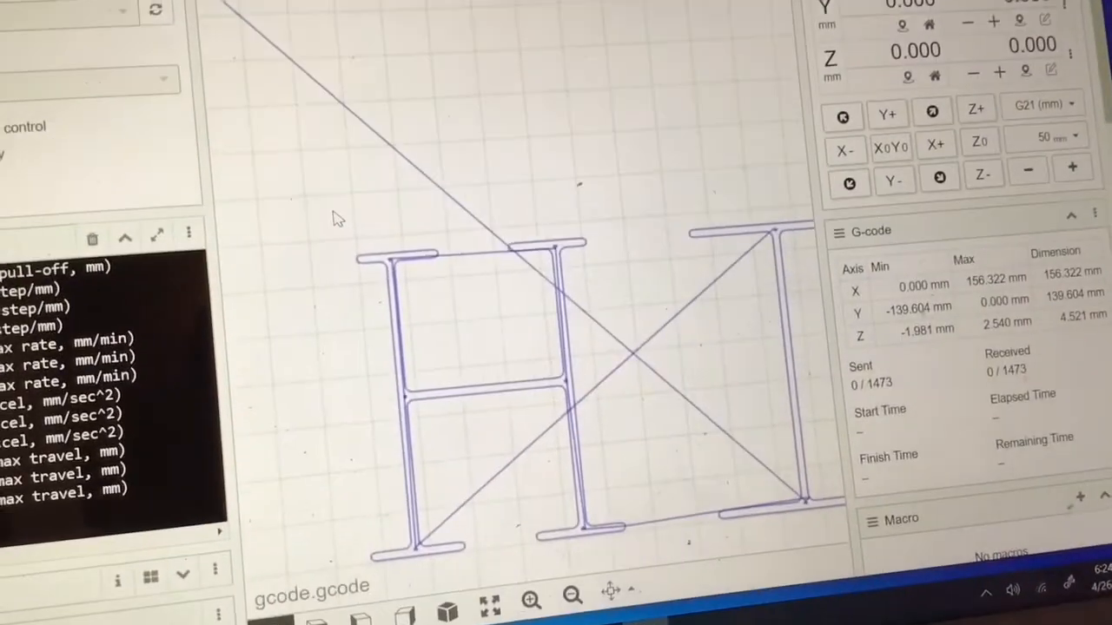